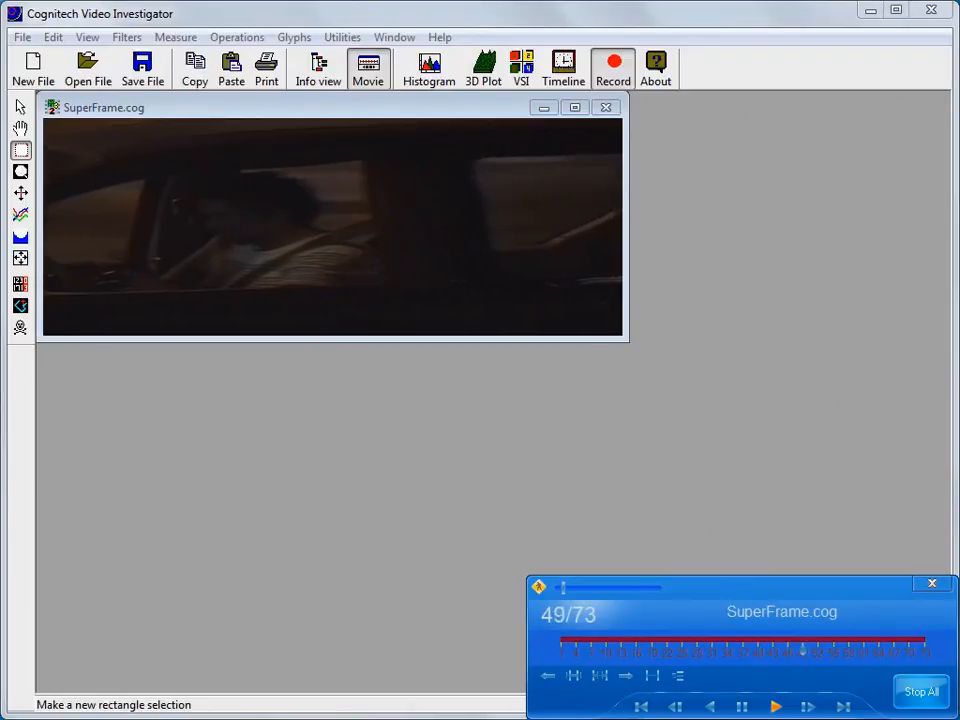
- Play through the SuperFrame.cog frames and bring up the Filters menu
{"action": "left_click", "coordinate": [640, 708]}
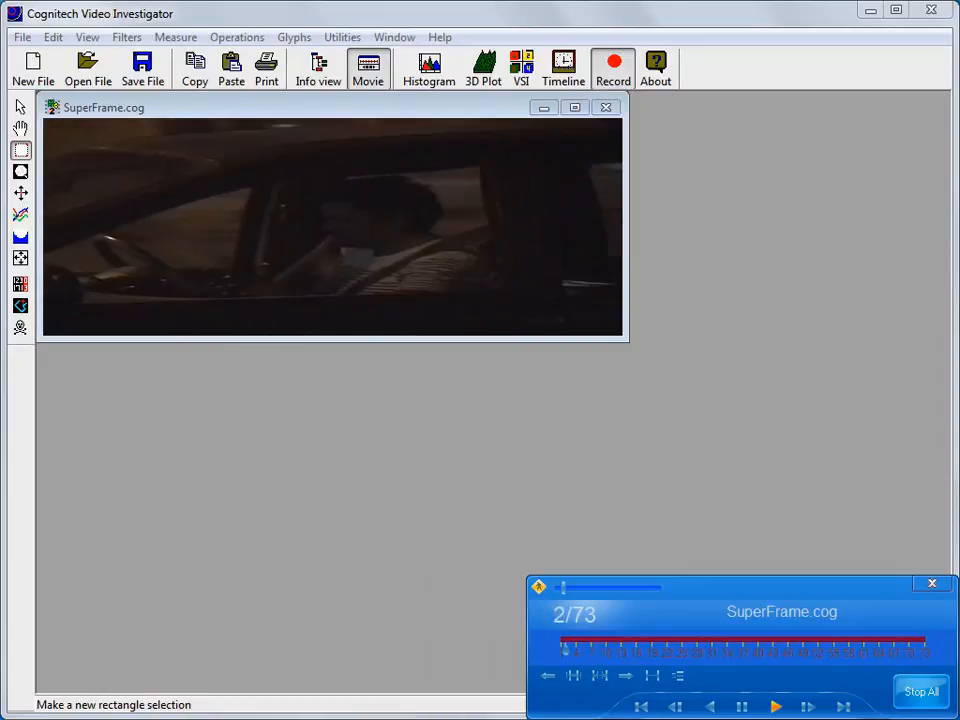
{"action": "left_click", "coordinate": [126, 36]}
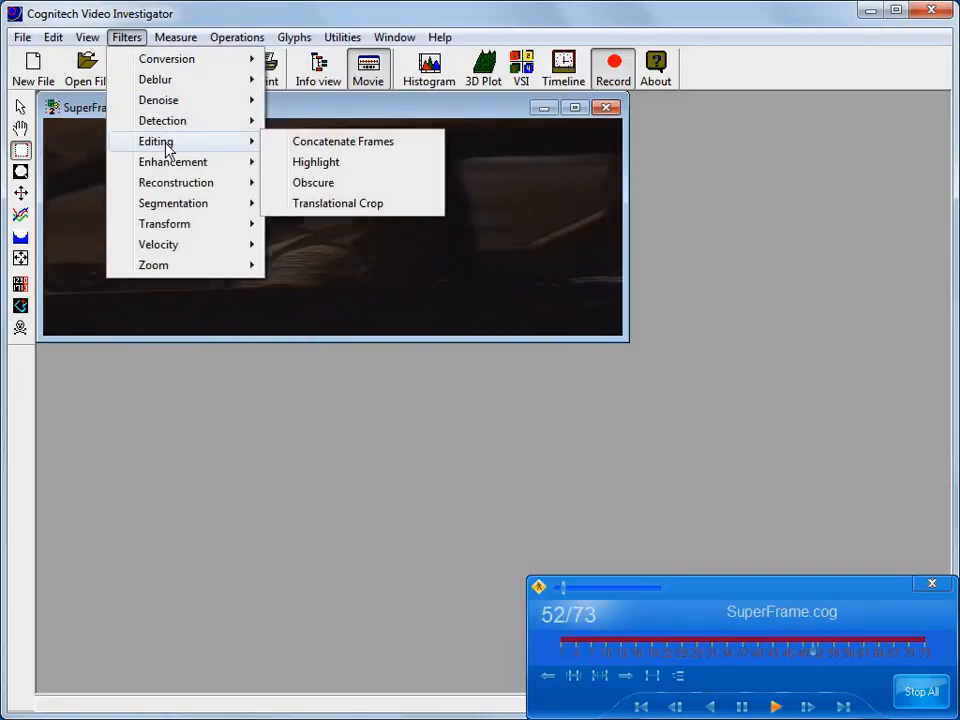
- Apply the Obscure filter, set its dialog aside, and box the man's face
{"action": "left_click", "coordinate": [312, 182]}
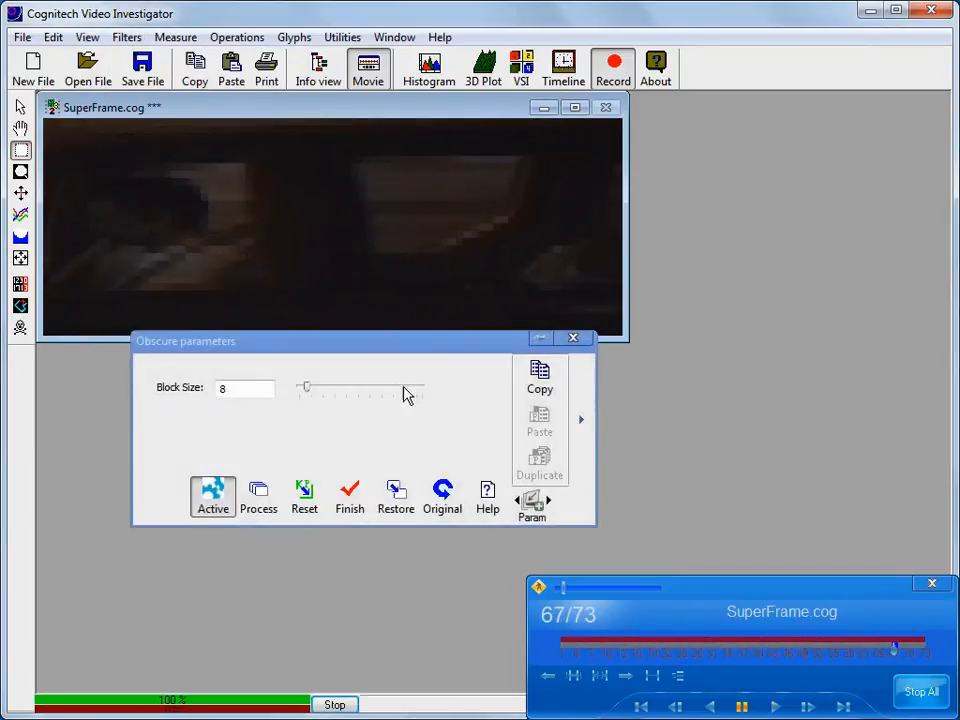
{"action": "left_click_drag", "start_coordinate": [184, 340], "coordinate": [64, 524]}
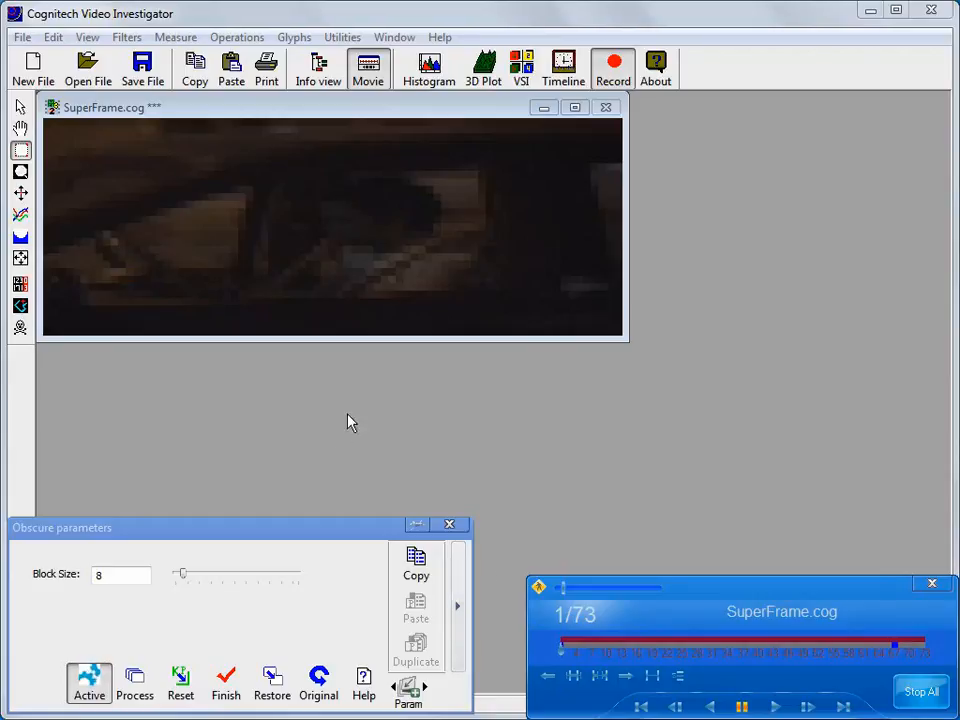
{"action": "left_click_drag", "start_coordinate": [304, 156], "coordinate": [440, 258]}
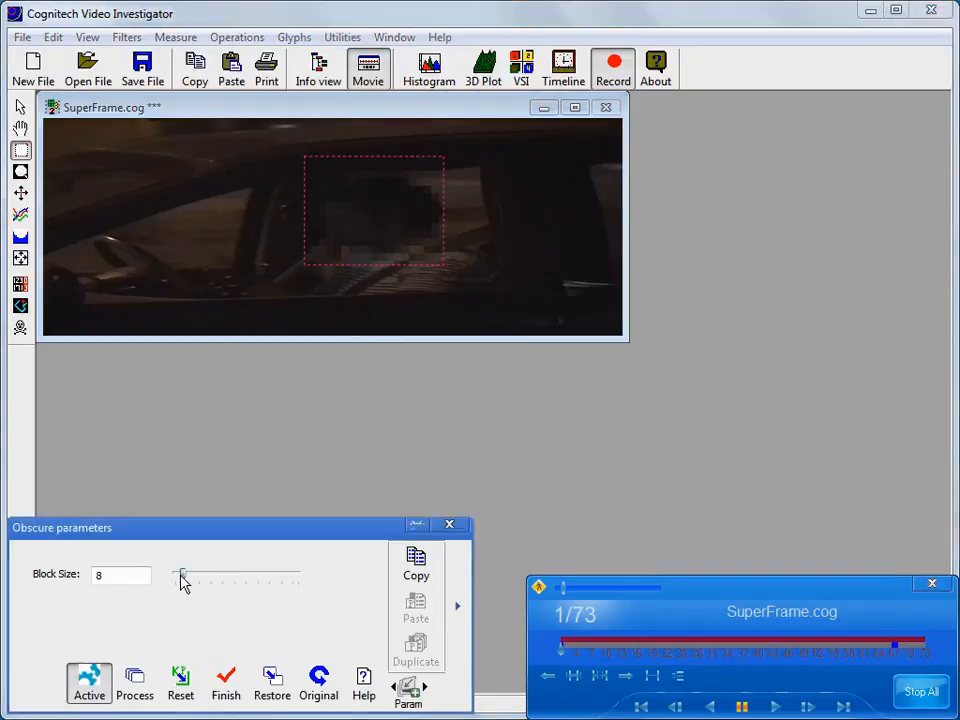
{"action": "left_click_drag", "start_coordinate": [182, 572], "coordinate": [210, 572]}
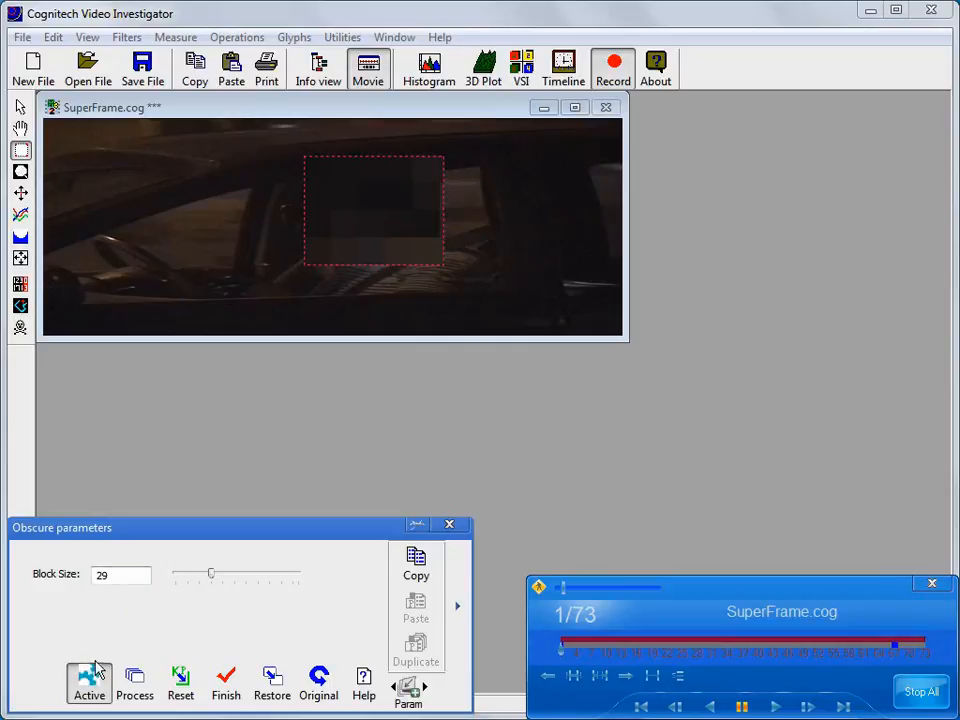
{"action": "mouse_move", "coordinate": [160, 644]}
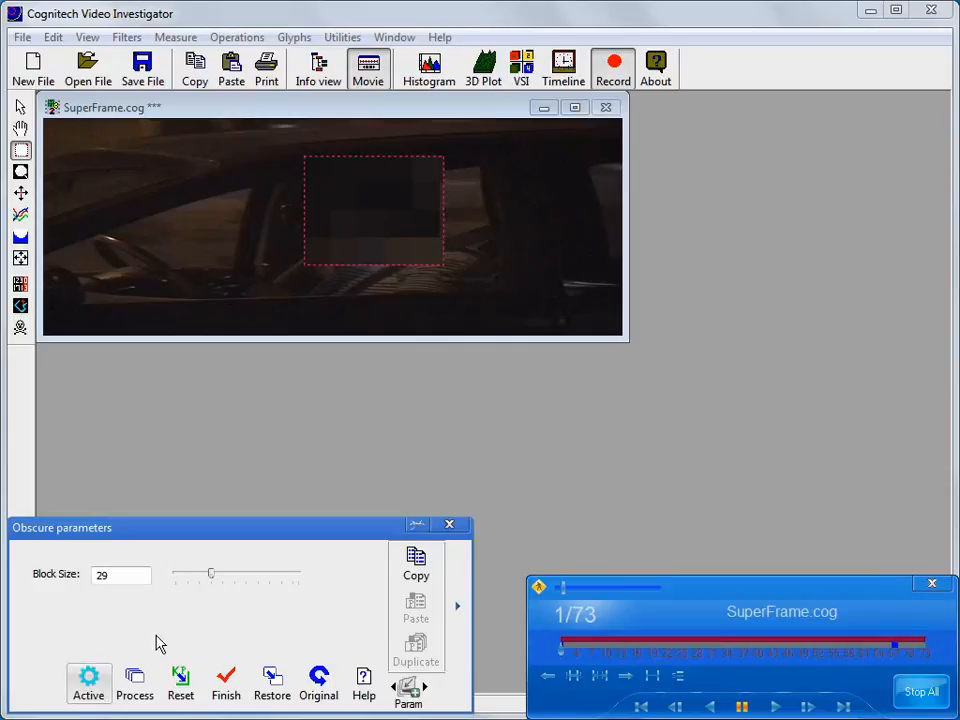
{"action": "left_click_drag", "start_coordinate": [210, 572], "coordinate": [172, 572]}
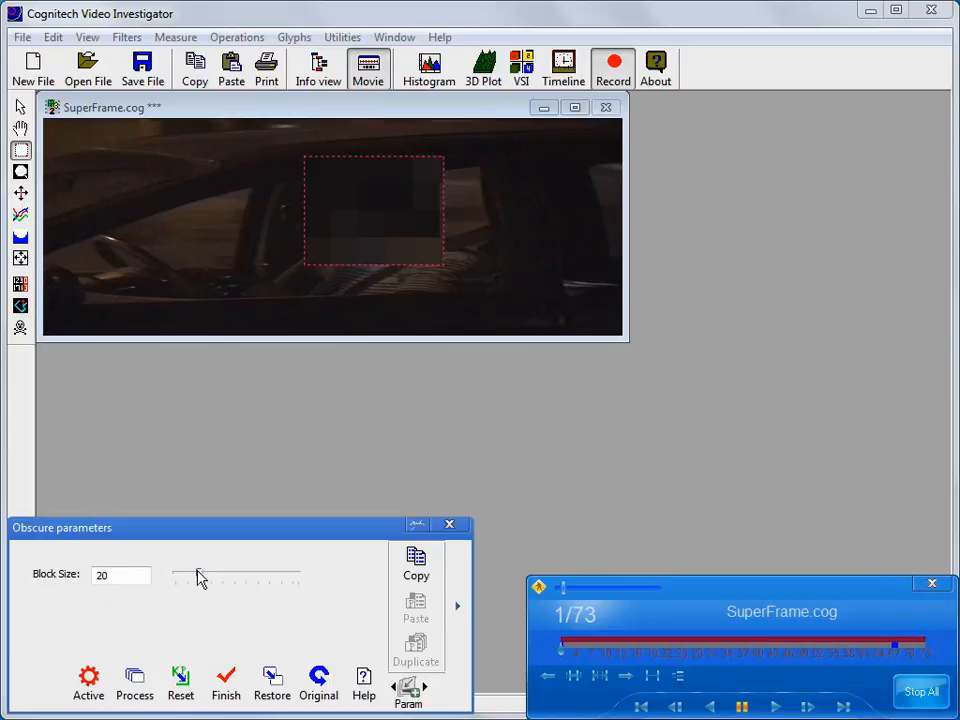
{"action": "left_click_drag", "start_coordinate": [196, 574], "coordinate": [184, 574]}
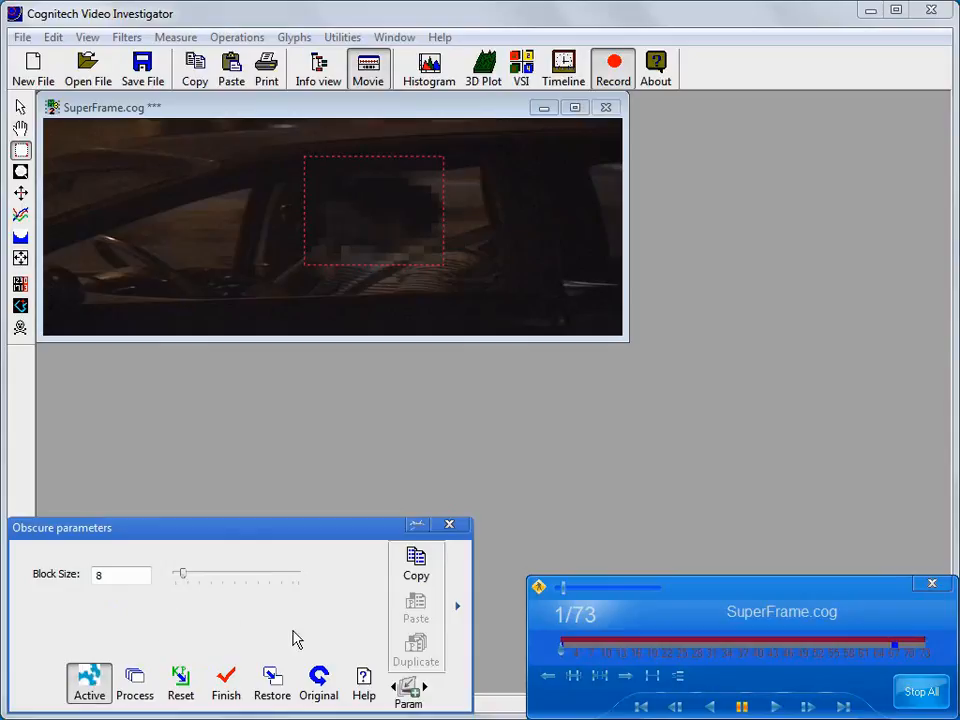
{"action": "left_click", "coordinate": [318, 684]}
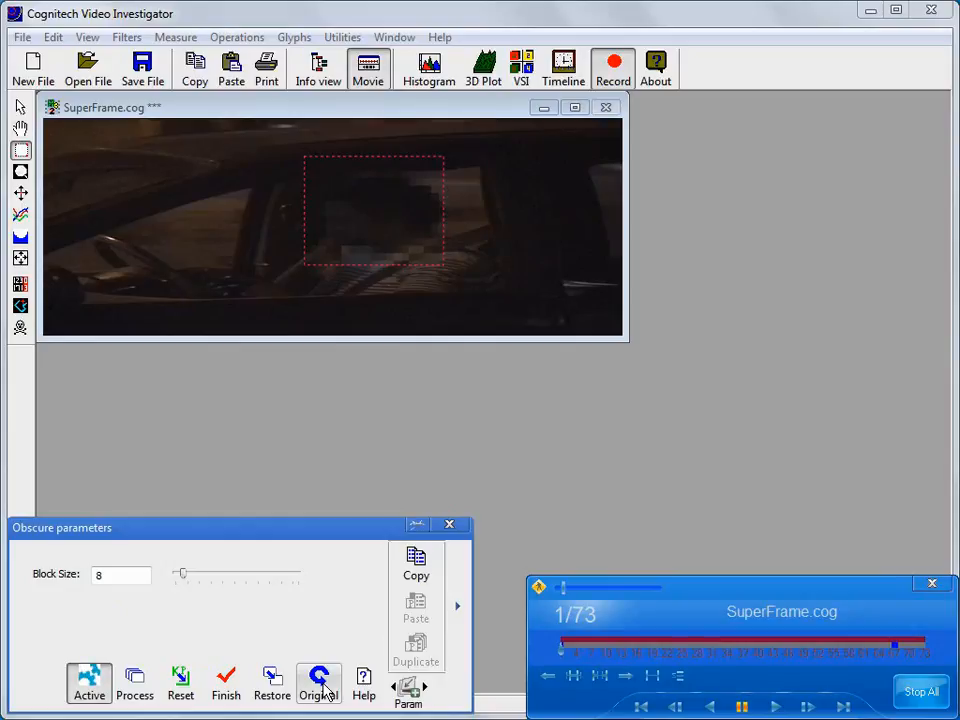
- Raise the Obscure block size from 10 up to 30 for coarse pixelation
{"action": "left_click_drag", "start_coordinate": [180, 572], "coordinate": [188, 572]}
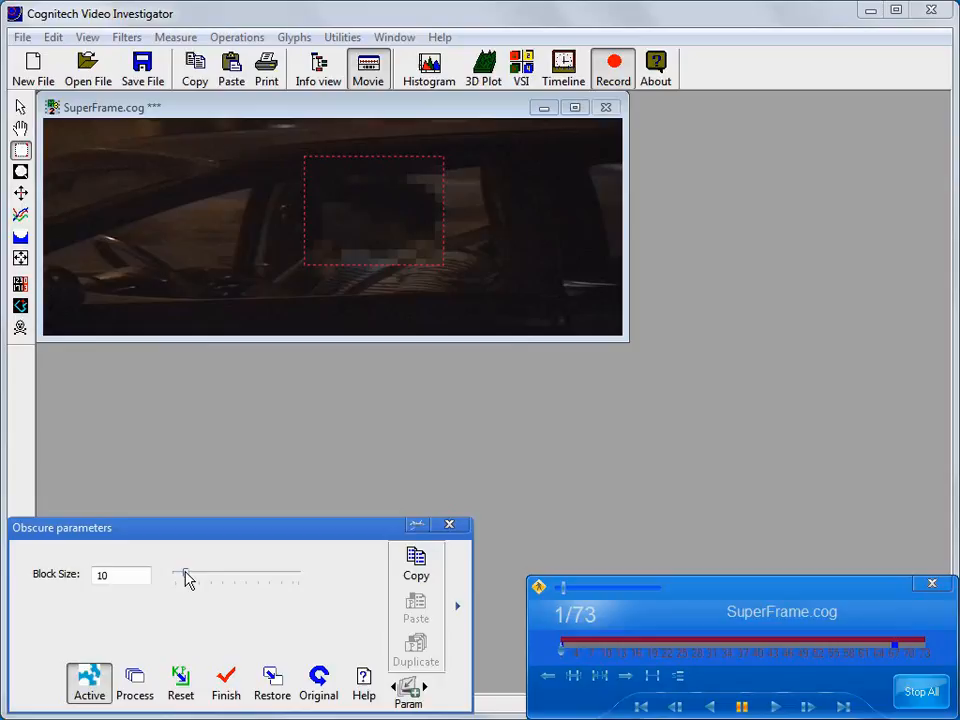
{"action": "mouse_move", "coordinate": [328, 548]}
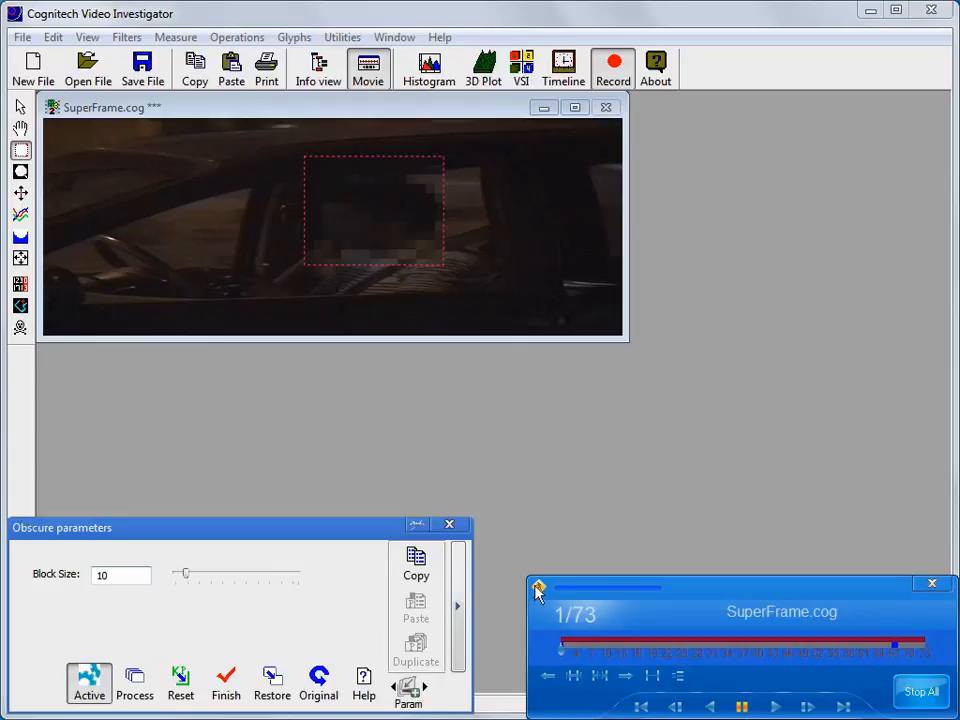
{"action": "mouse_move", "coordinate": [610, 656]}
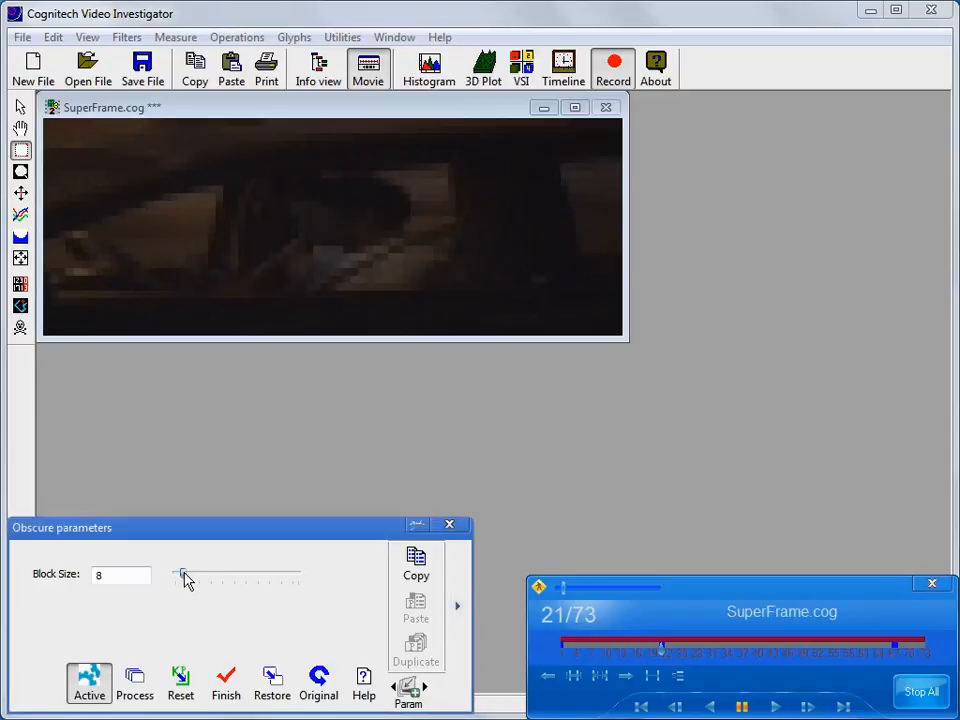
{"action": "left_click_drag", "start_coordinate": [184, 572], "coordinate": [212, 572]}
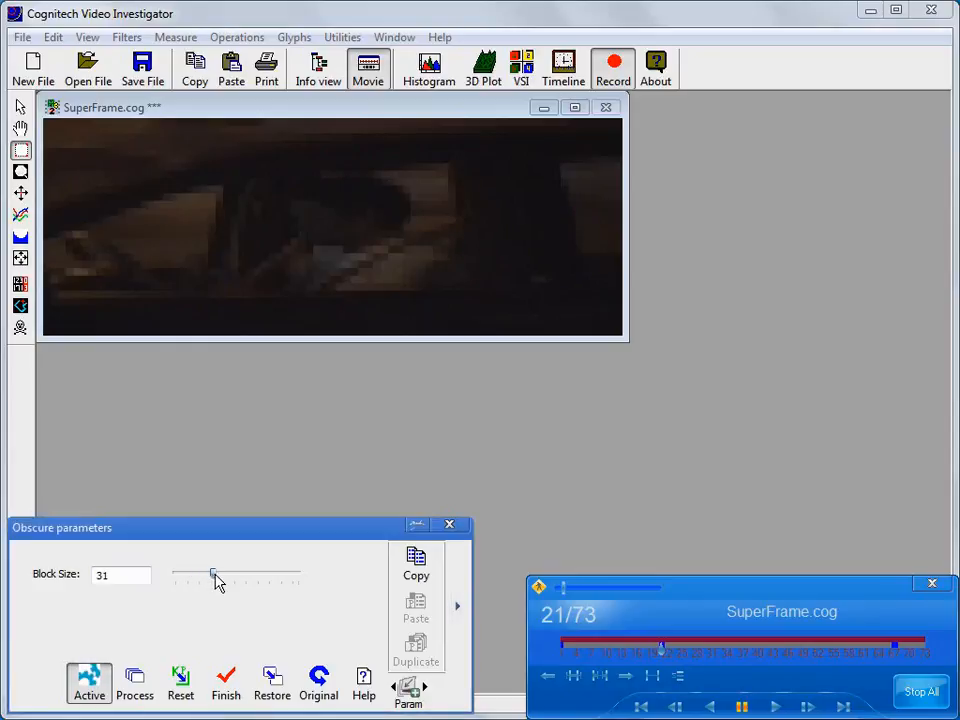
{"action": "left_click_drag", "start_coordinate": [214, 576], "coordinate": [210, 576]}
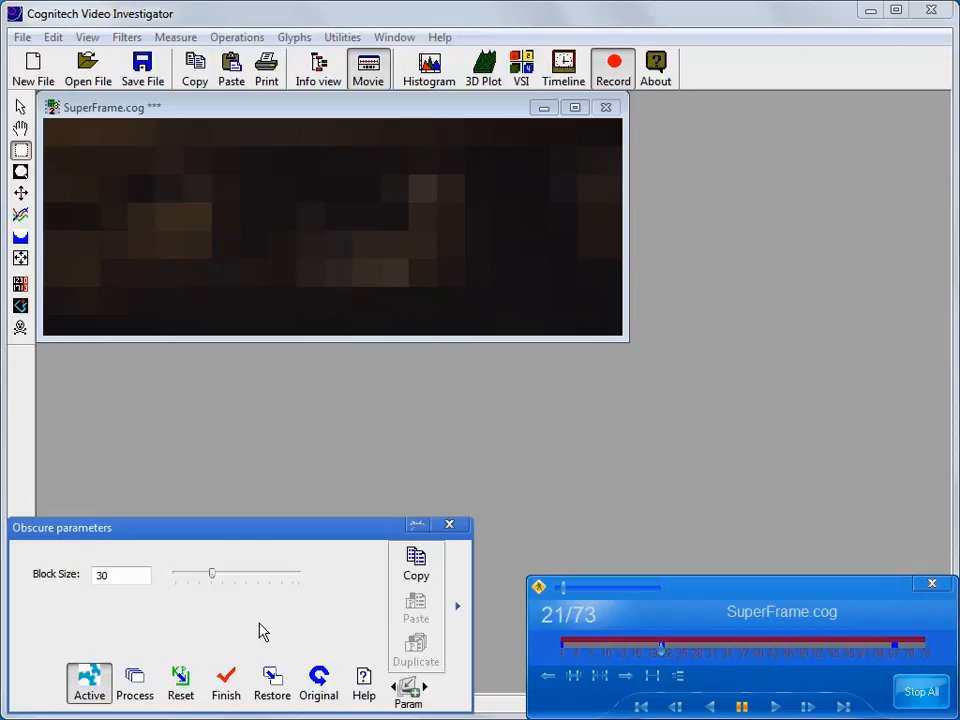
- Copy frame 21's obscure settings to the clipboard for reuse at frame 1
{"action": "left_click", "coordinate": [416, 564]}
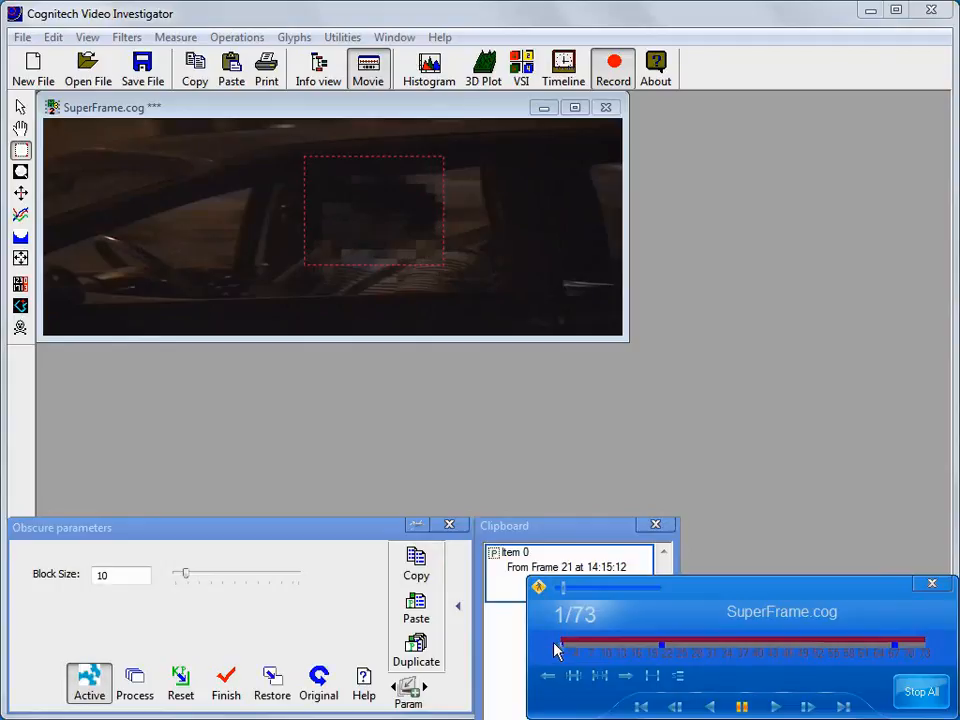
{"action": "mouse_move", "coordinate": [416, 608]}
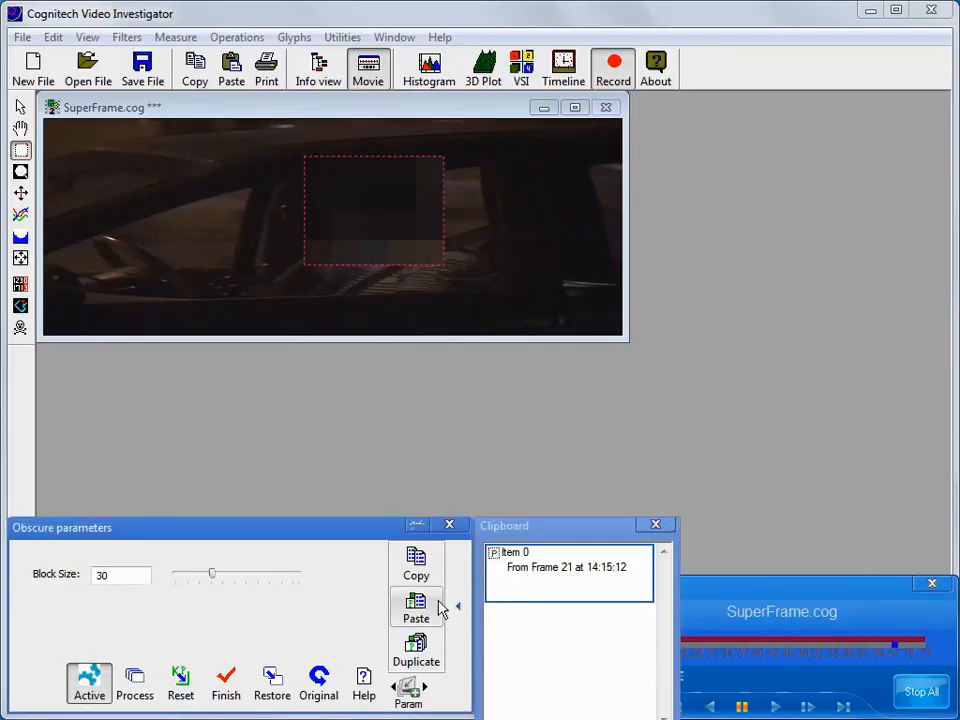
{"action": "mouse_move", "coordinate": [750, 596]}
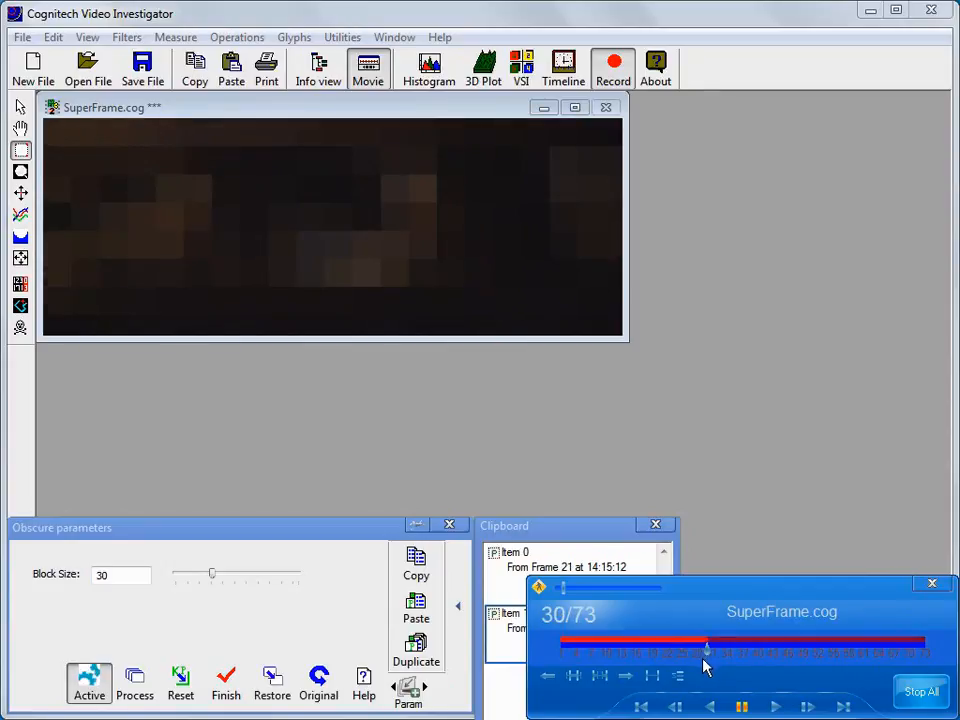
- Nudge the block size up and settle it back at 30 before frame 39
{"action": "left_click_drag", "start_coordinate": [212, 572], "coordinate": [224, 572]}
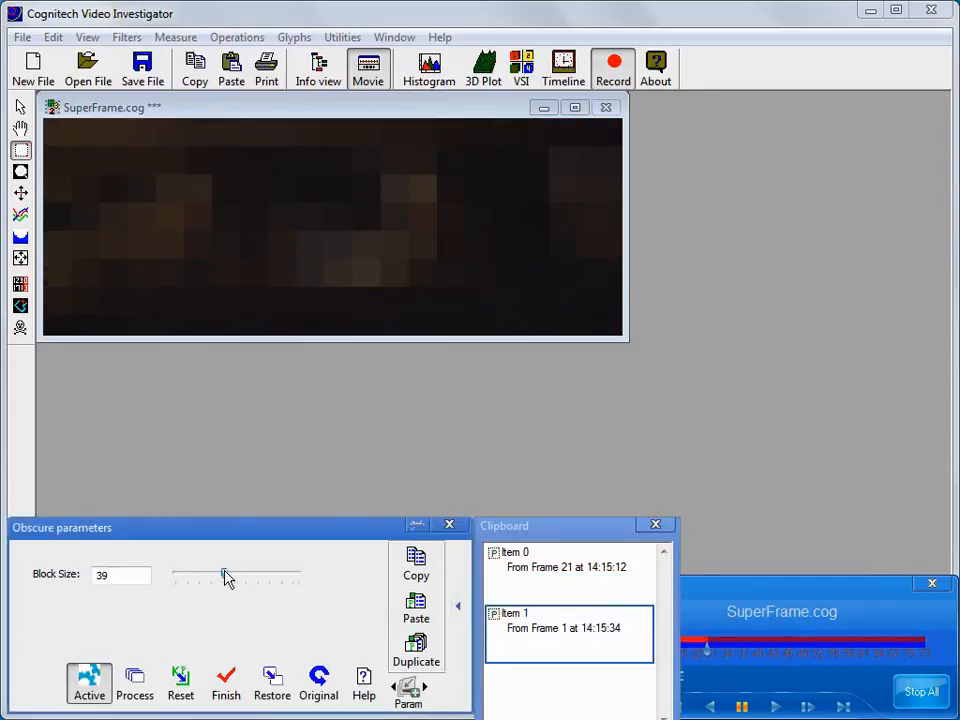
{"action": "left_click_drag", "start_coordinate": [224, 574], "coordinate": [224, 574]}
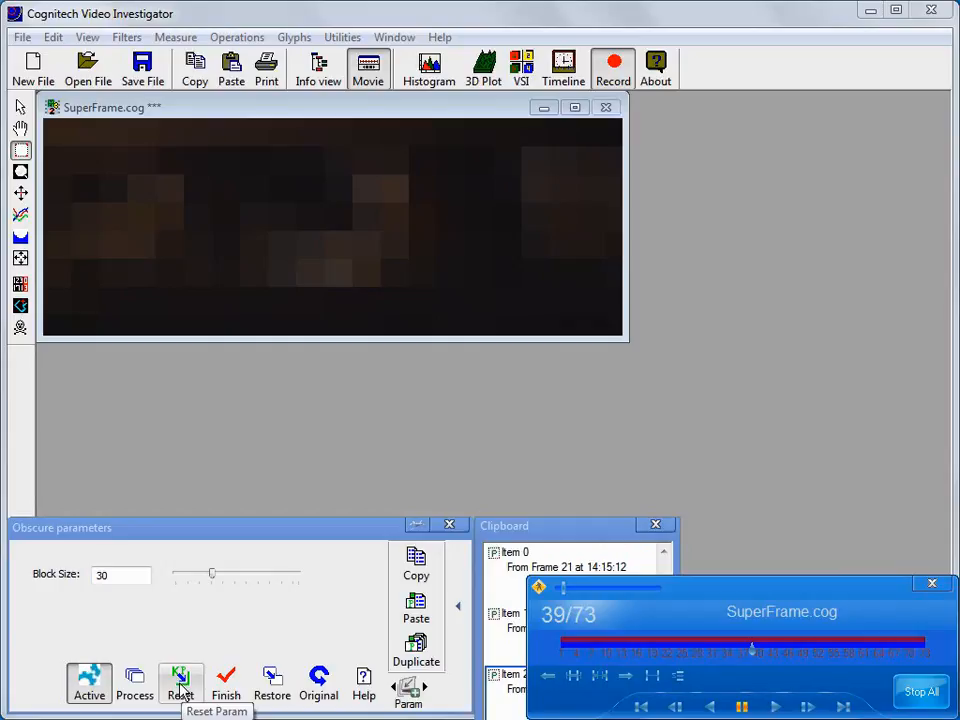
- Reset the Obscure parameters so the face box shows unpixelated at frame 1
{"action": "left_click", "coordinate": [180, 684]}
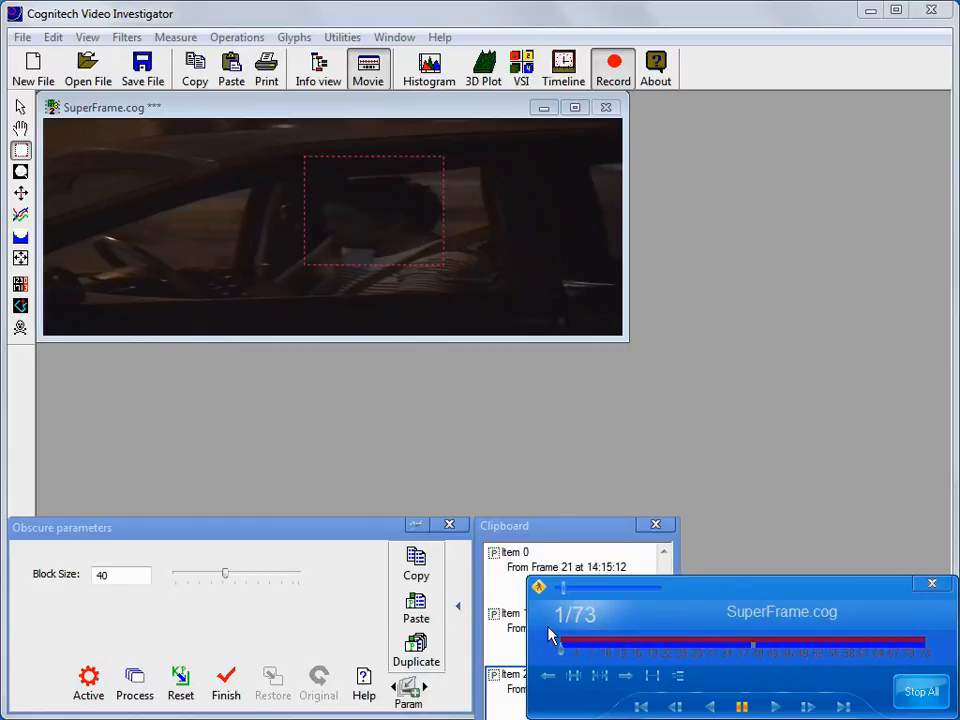
{"action": "mouse_move", "coordinate": [596, 652]}
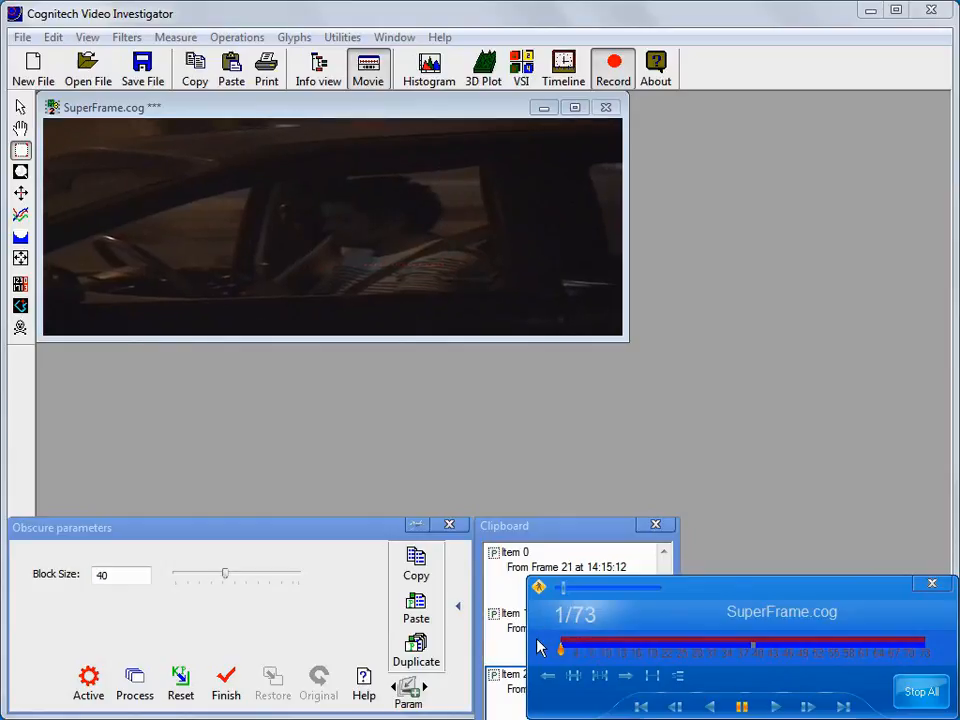
{"action": "left_click_drag", "start_coordinate": [308, 152], "coordinate": [444, 264]}
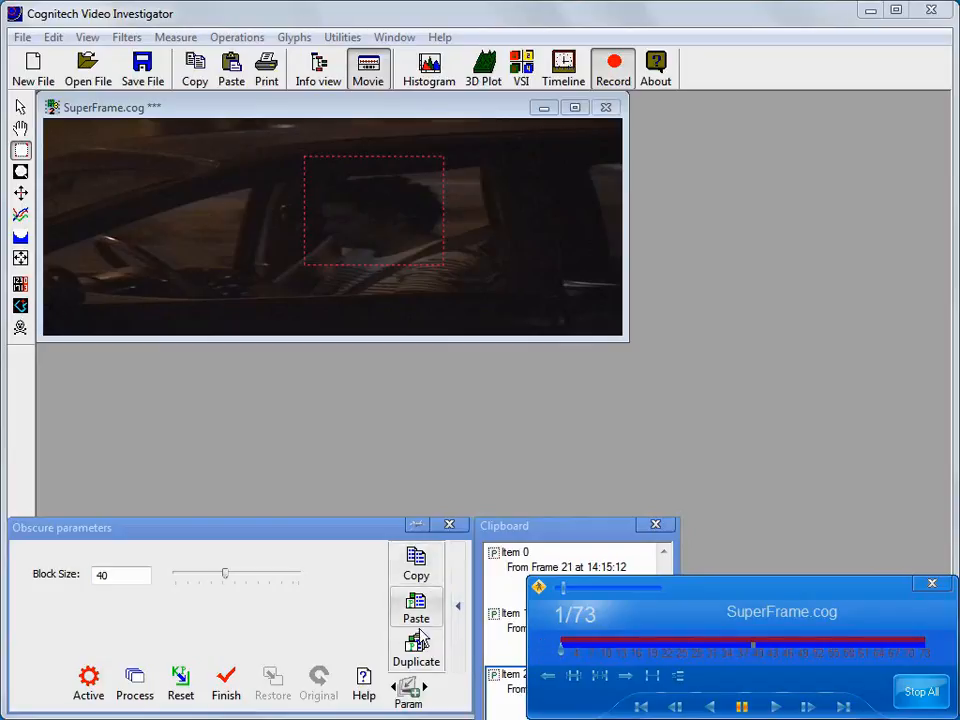
{"action": "mouse_move", "coordinate": [416, 648]}
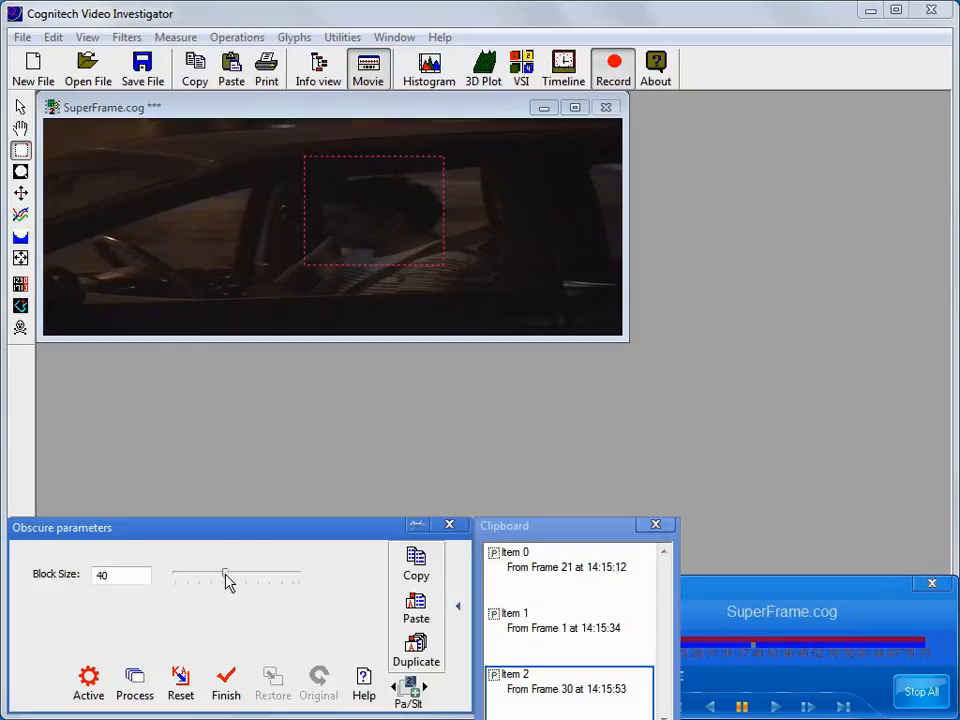
- Lower the Obscure block size to 20
{"action": "left_click_drag", "start_coordinate": [224, 576], "coordinate": [200, 576]}
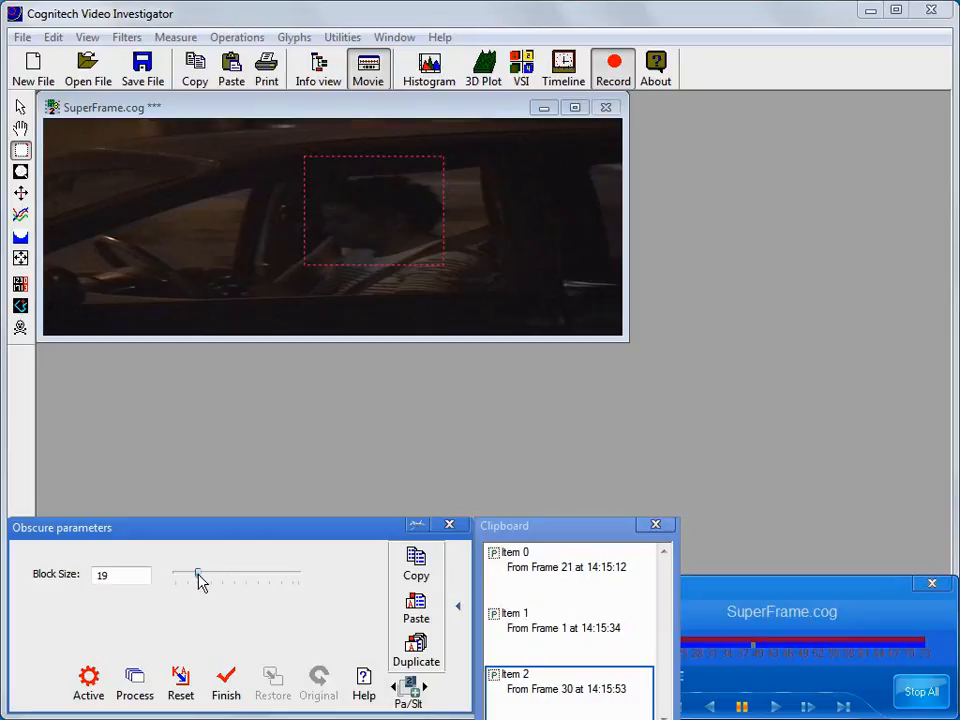
{"action": "left_click_drag", "start_coordinate": [198, 574], "coordinate": [200, 574]}
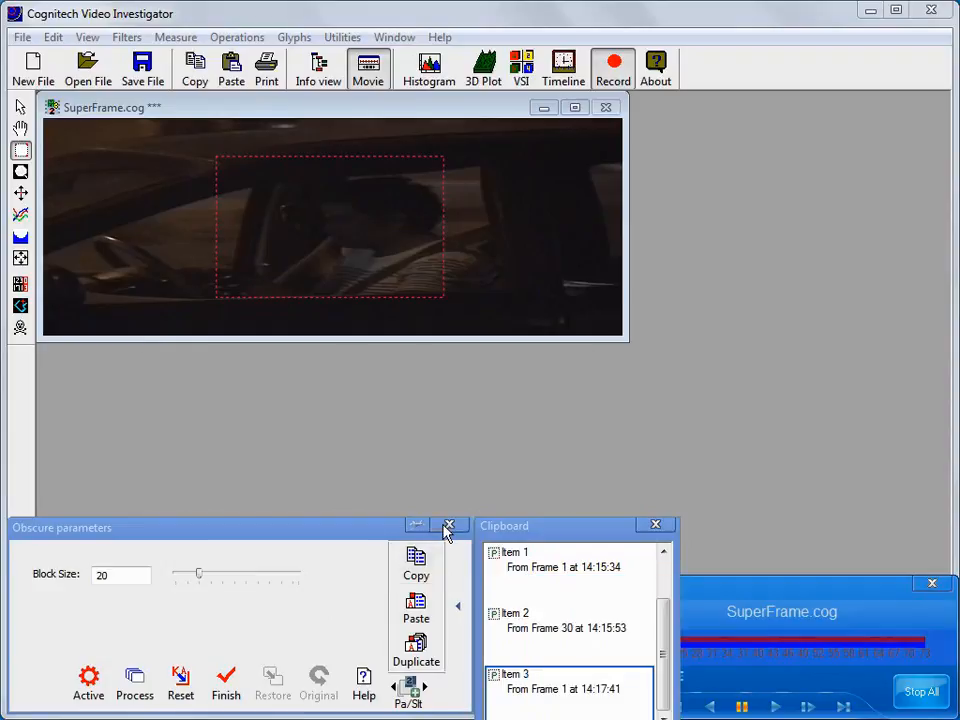
- Close the Obscure dialog and apply the Highlight filter instead
{"action": "left_click", "coordinate": [448, 524]}
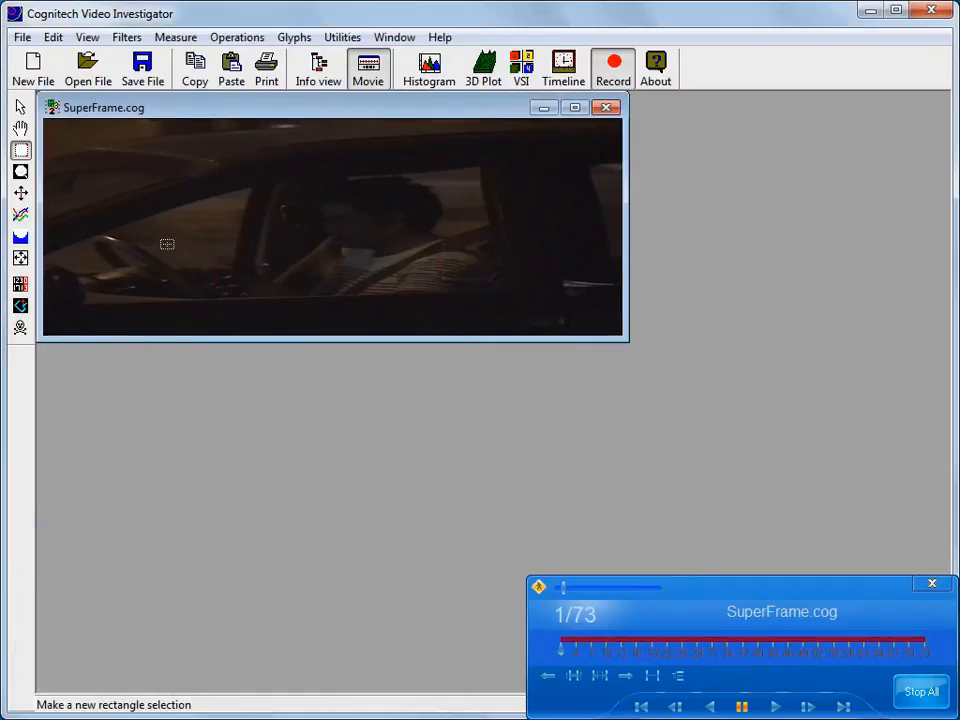
{"action": "left_click", "coordinate": [126, 36]}
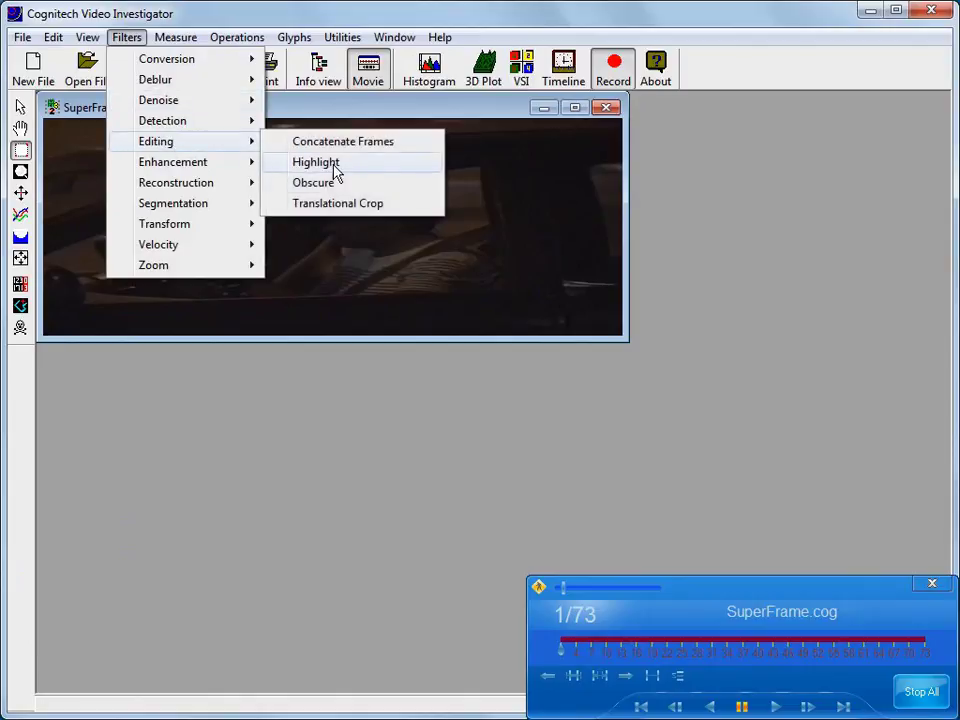
{"action": "left_click", "coordinate": [316, 162]}
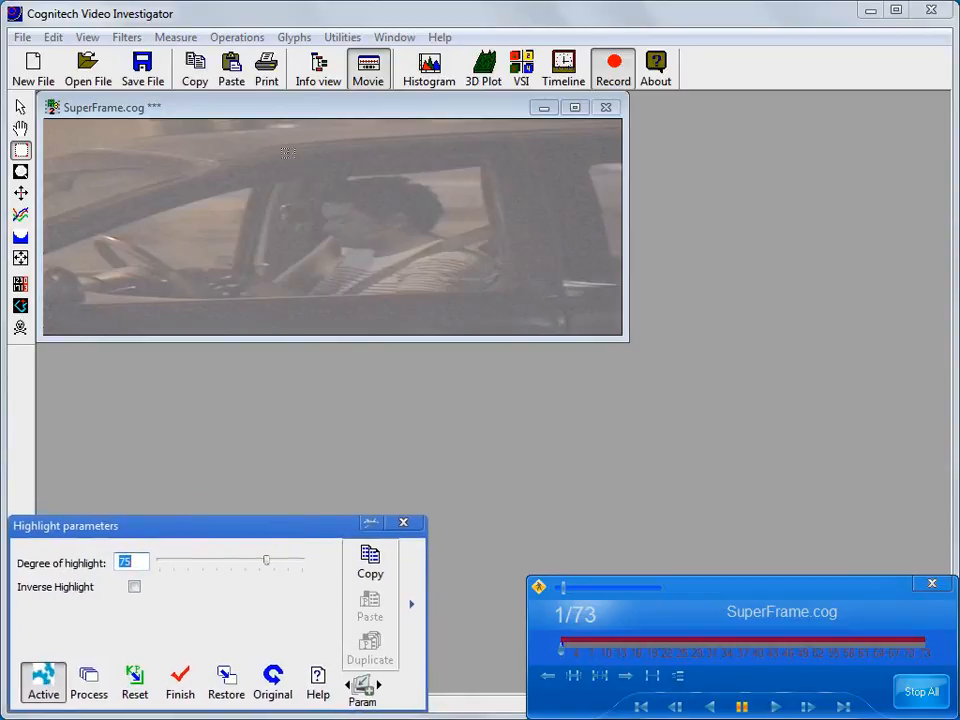
- Highlight a box around the man's face at degree 60 and return to frame 1
{"action": "left_click_drag", "start_coordinate": [288, 152], "coordinate": [464, 280]}
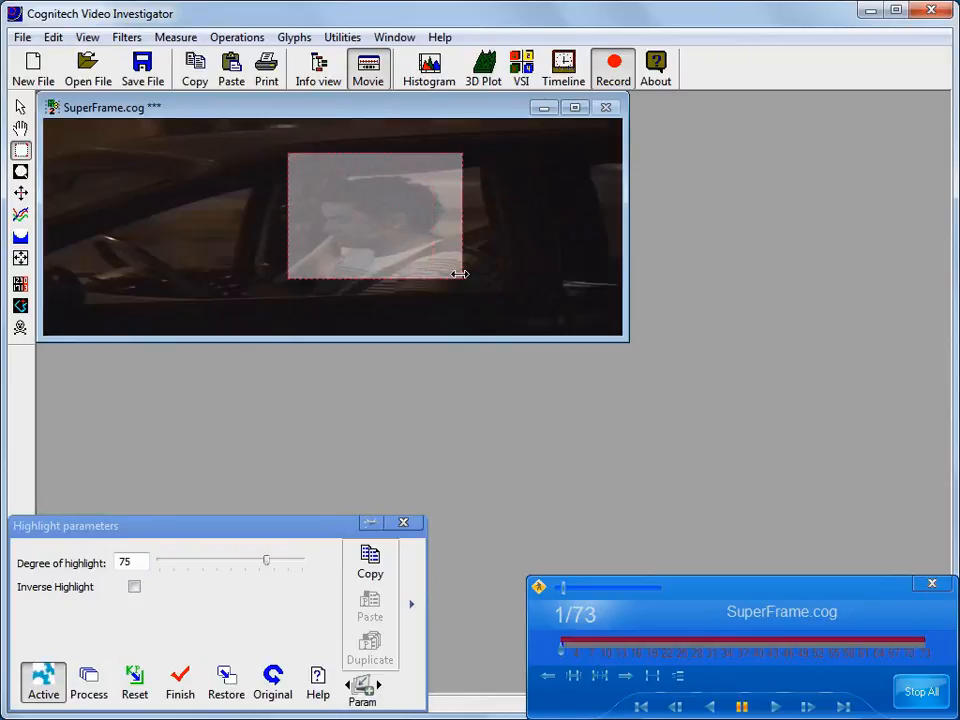
{"action": "left_click_drag", "start_coordinate": [266, 560], "coordinate": [246, 560]}
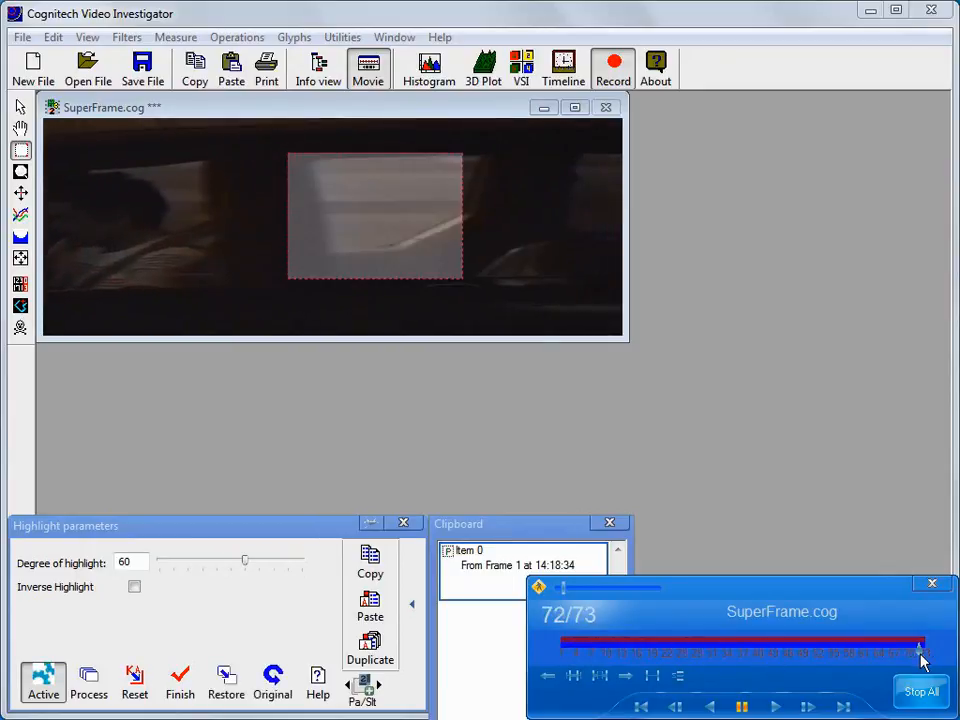
{"action": "left_click", "coordinate": [710, 708]}
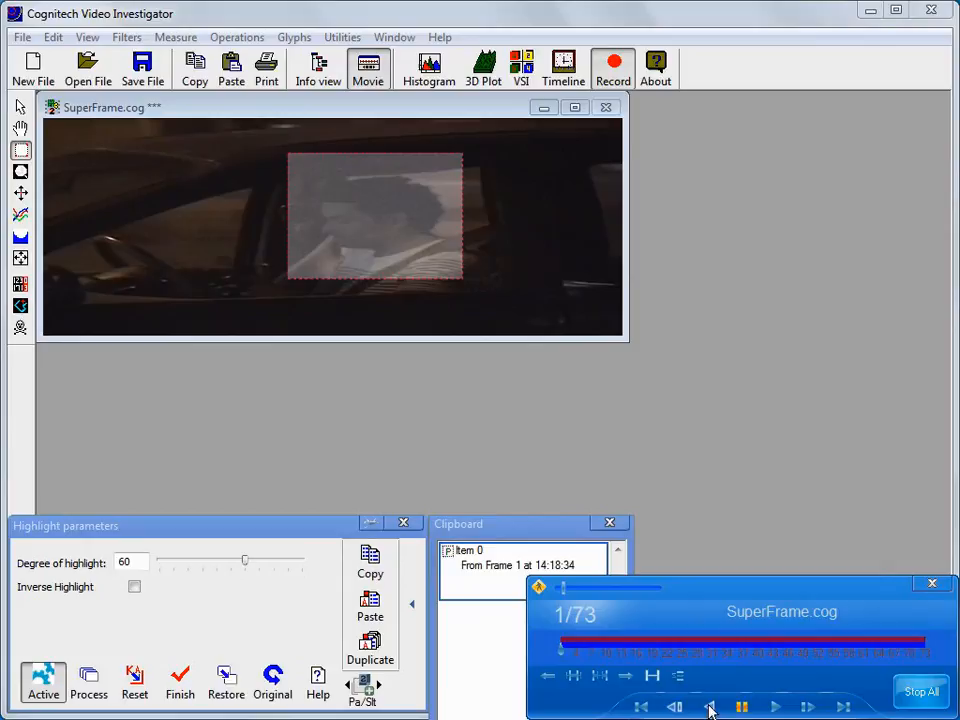
- Preview the highlighted playback, then step to frame 14 to reposition the face box
{"action": "left_click", "coordinate": [776, 708]}
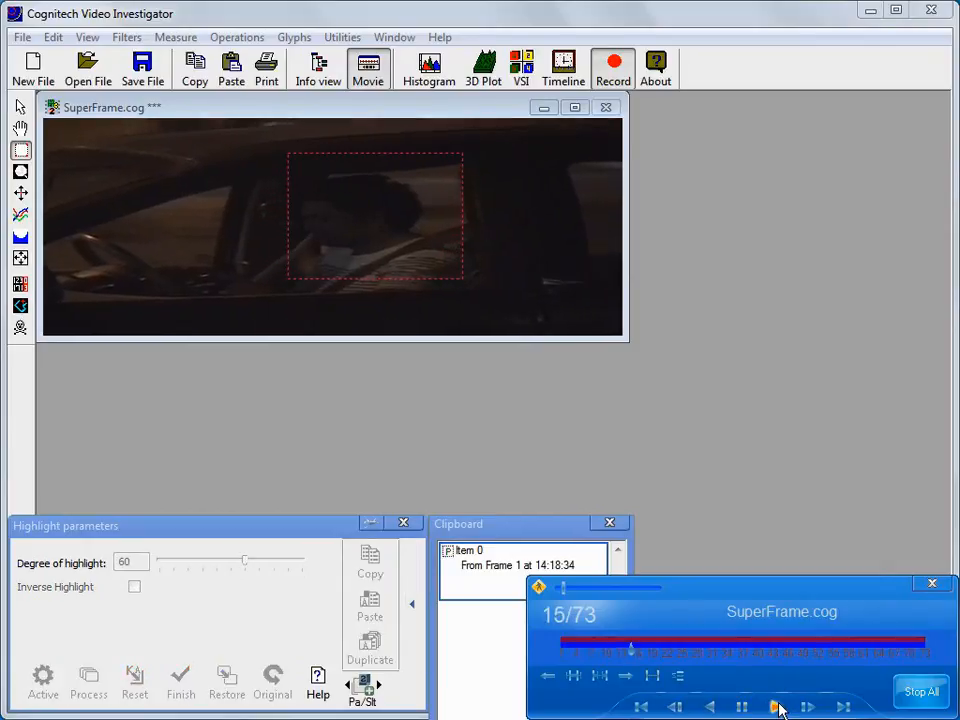
{"action": "left_click", "coordinate": [776, 708]}
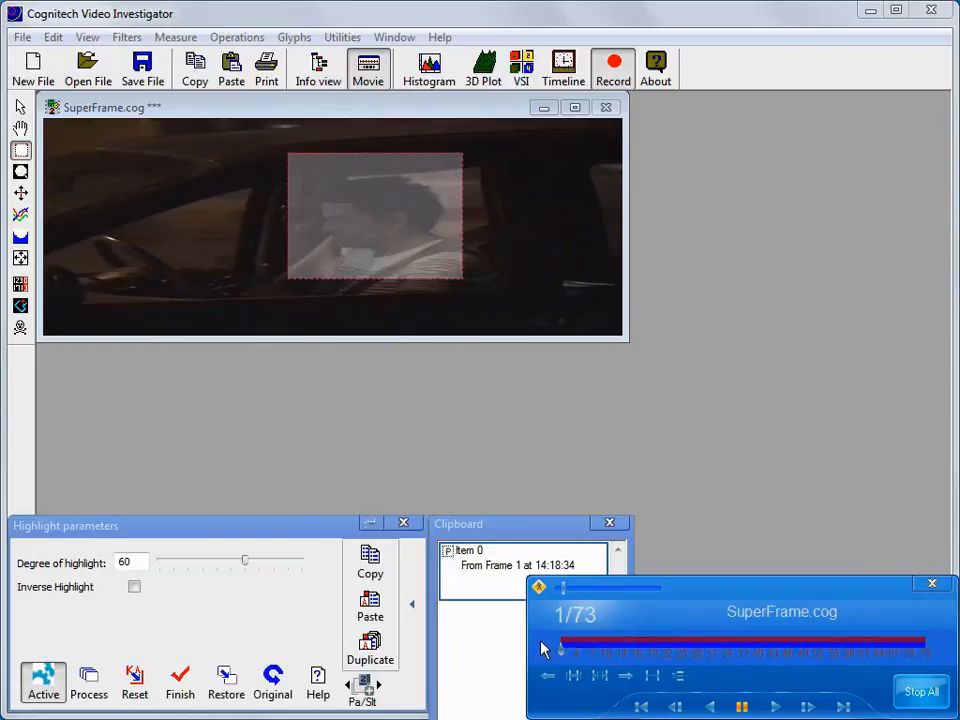
{"action": "left_click", "coordinate": [588, 648]}
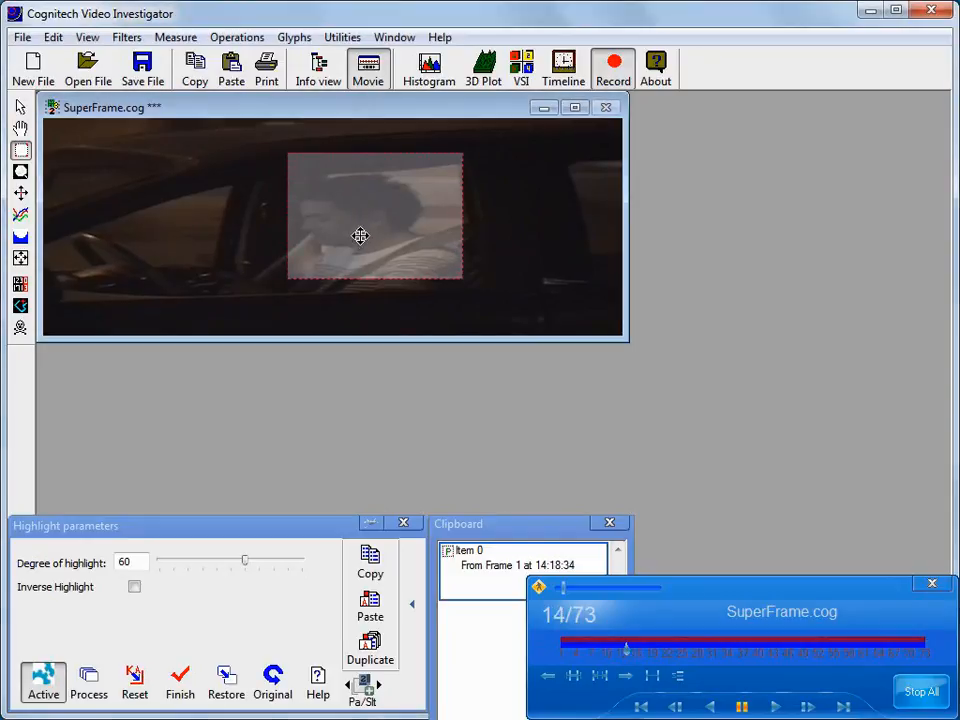
{"action": "left_click", "coordinate": [624, 652]}
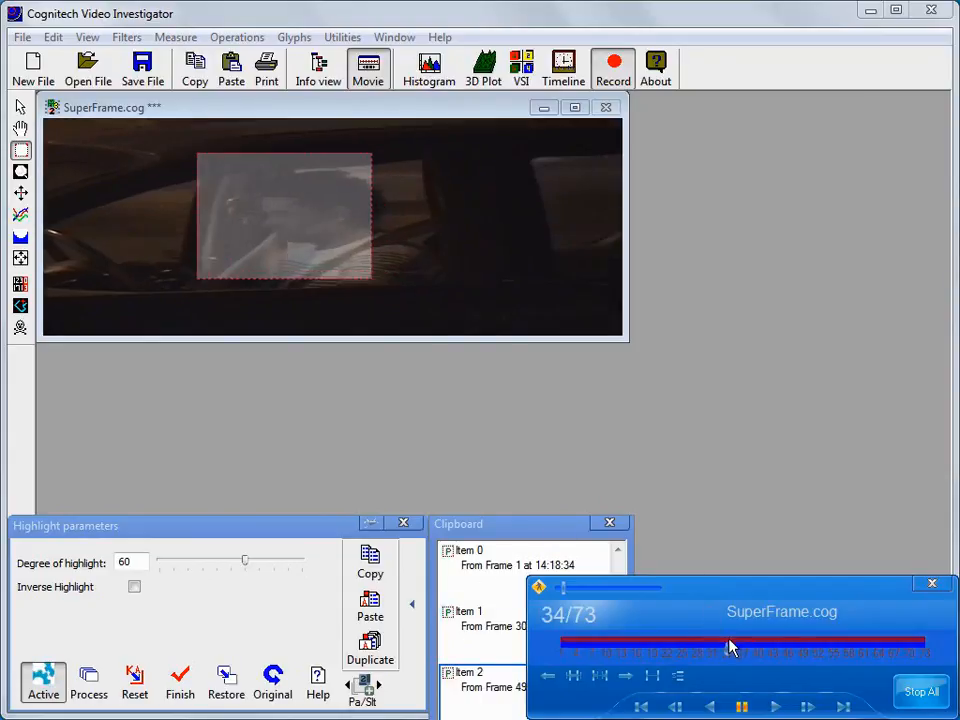
- Play the tracked highlight briefly, pause, rewind to the start and step to frame 3
{"action": "left_click", "coordinate": [560, 656]}
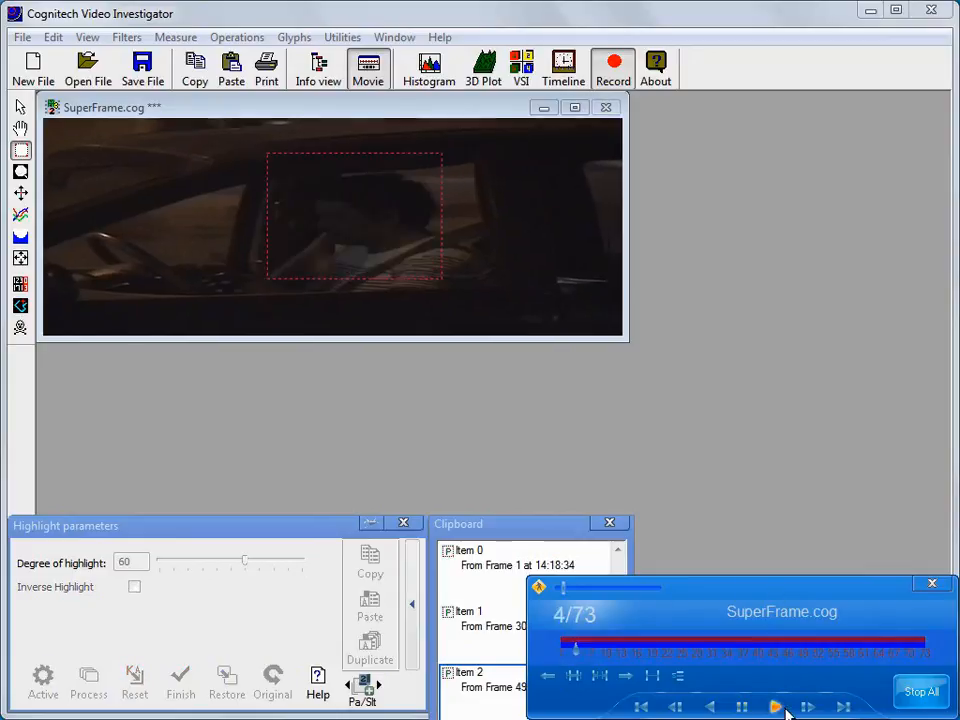
{"action": "left_click", "coordinate": [776, 708]}
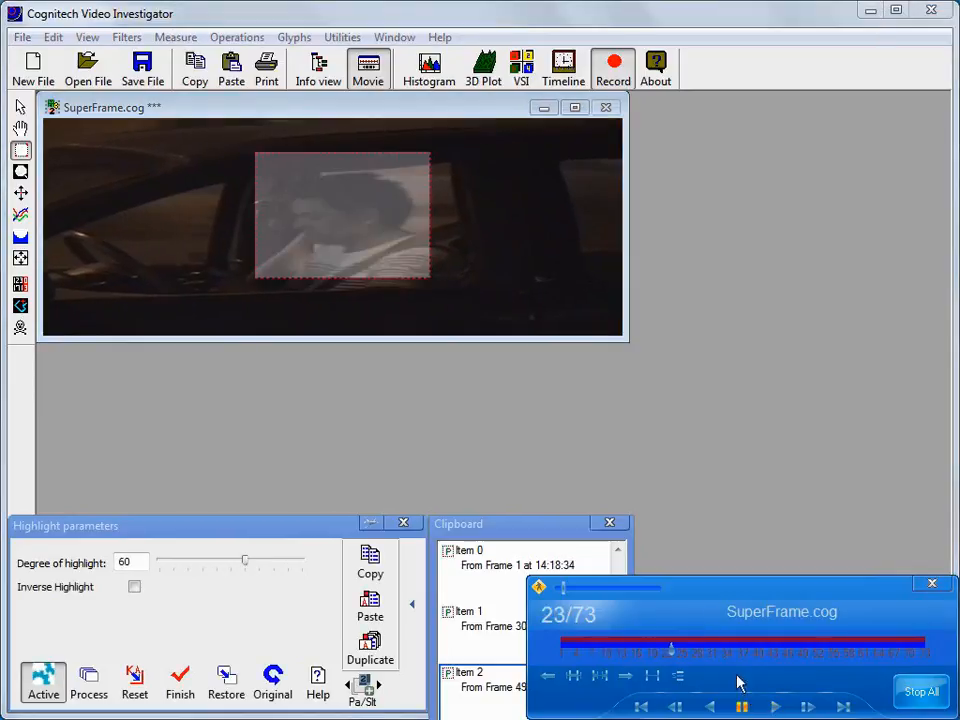
{"action": "left_click", "coordinate": [564, 648]}
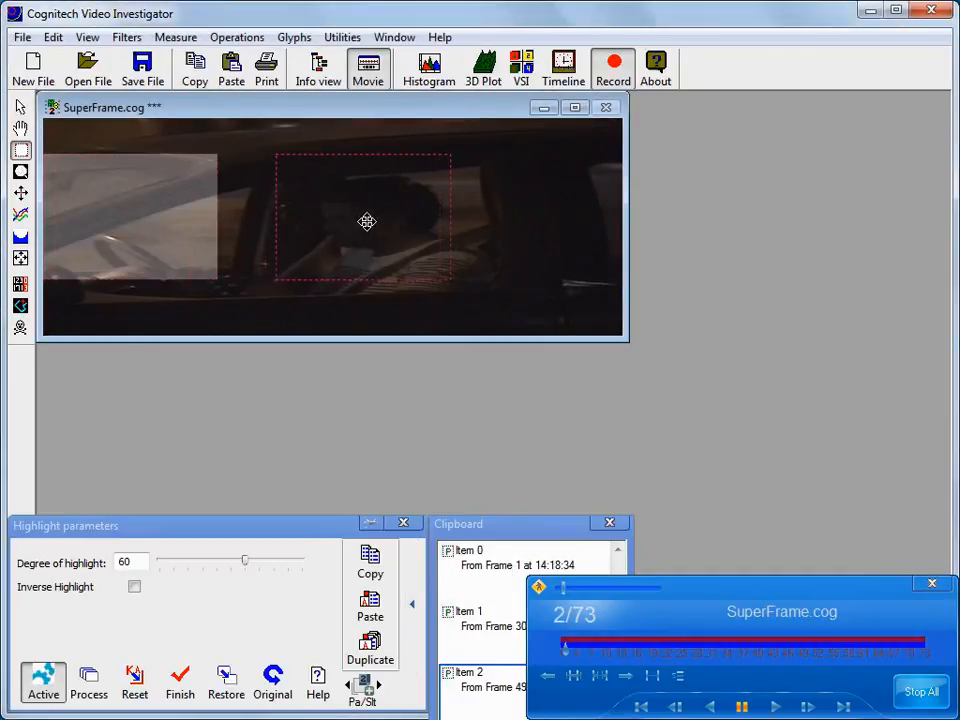
{"action": "left_click", "coordinate": [776, 708]}
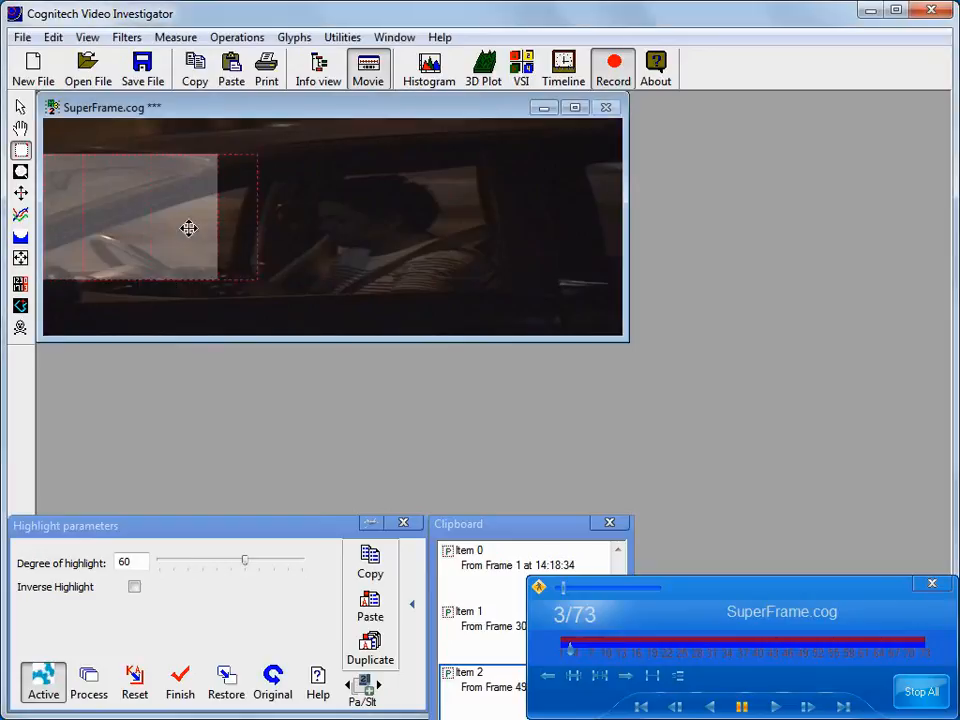
- Reposition the box over the man's face, process the highlight across all frames and play the result
{"action": "left_click_drag", "start_coordinate": [188, 228], "coordinate": [388, 224]}
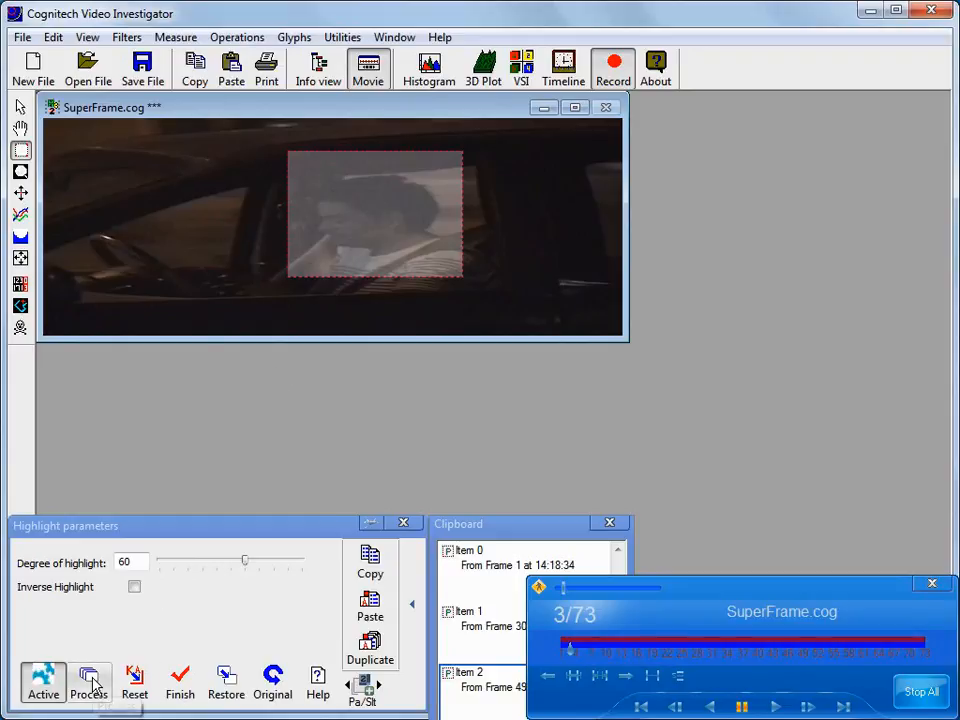
{"action": "left_click", "coordinate": [88, 684]}
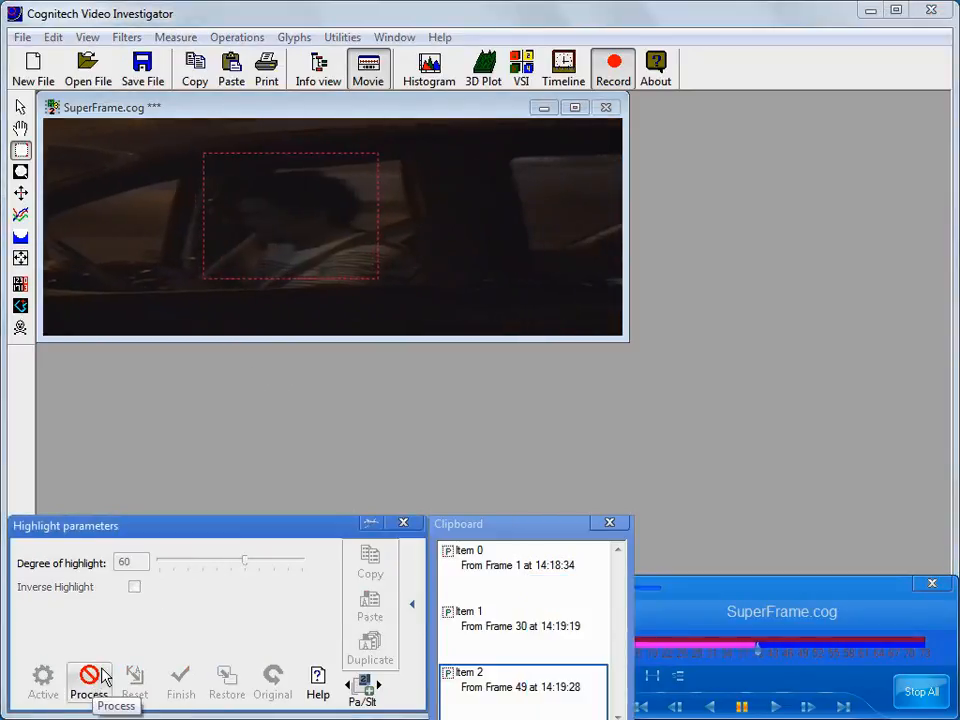
{"action": "left_click", "coordinate": [88, 680]}
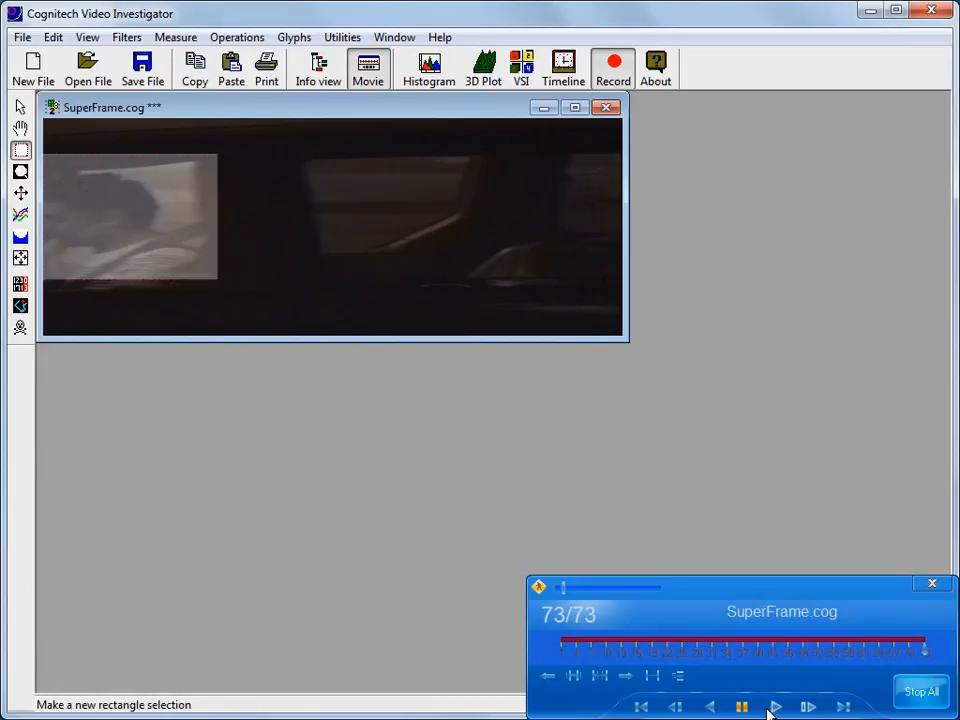
{"action": "left_click", "coordinate": [776, 708]}
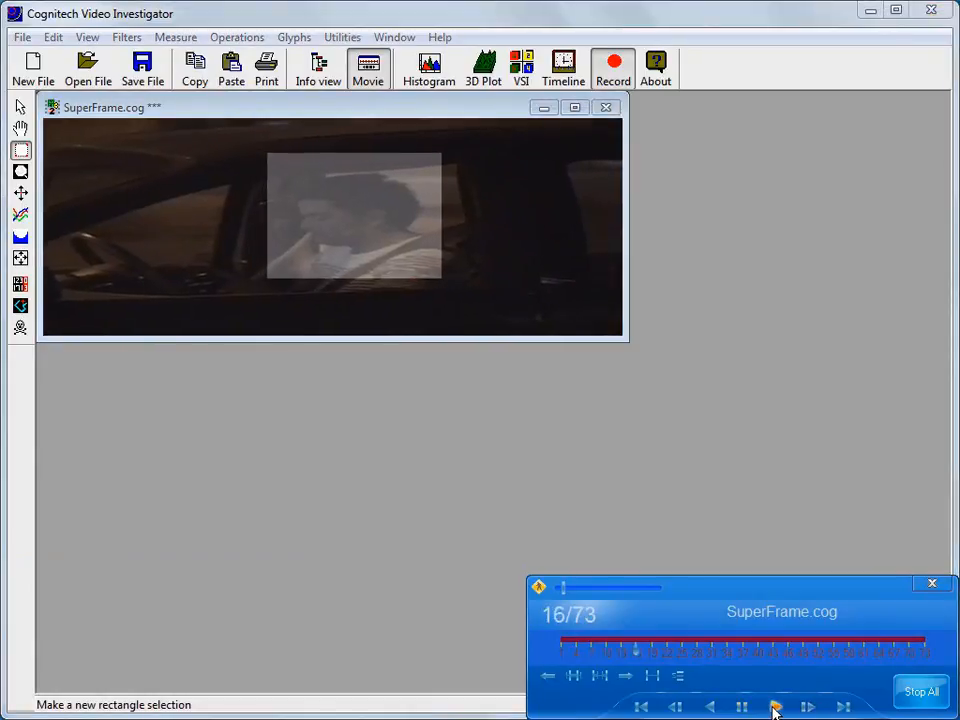